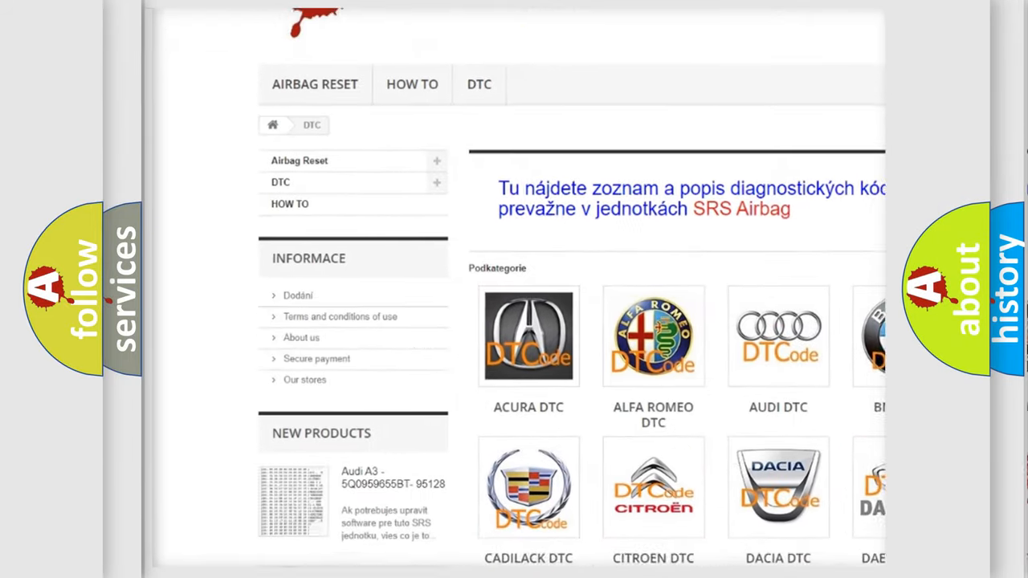
pyautogui.scroll(-3)
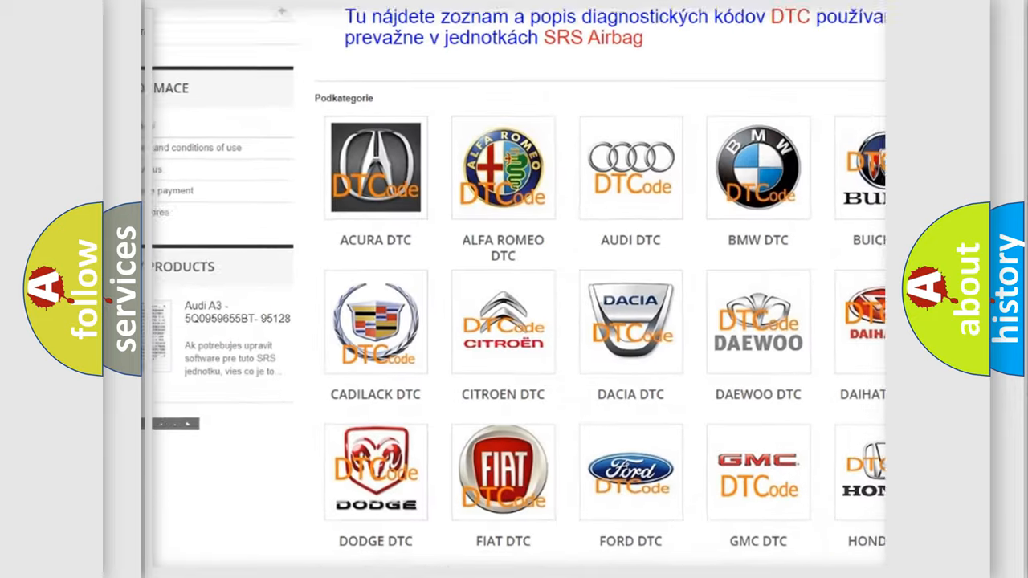
pyautogui.scroll(-3)
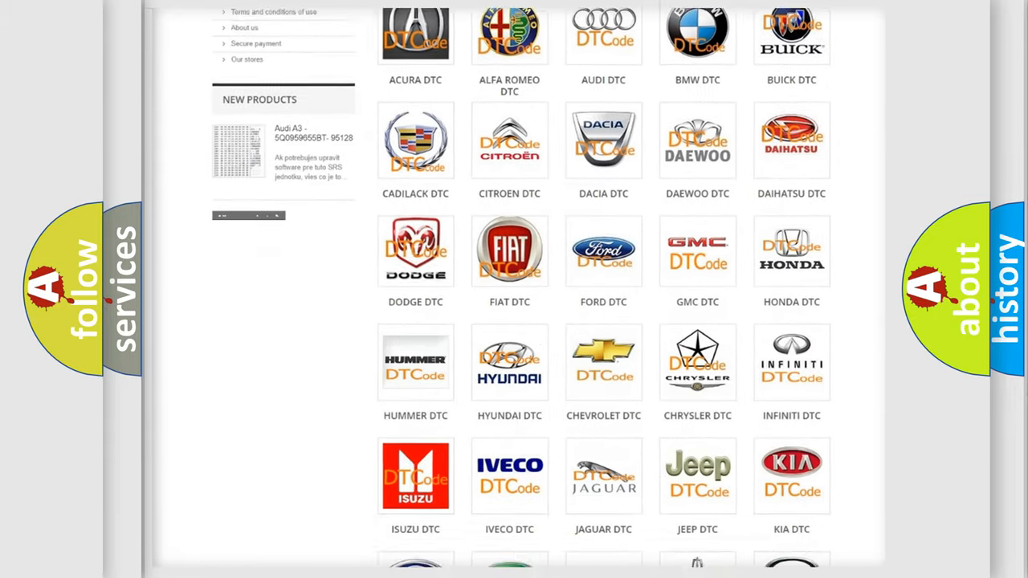
pyautogui.scroll(-3)
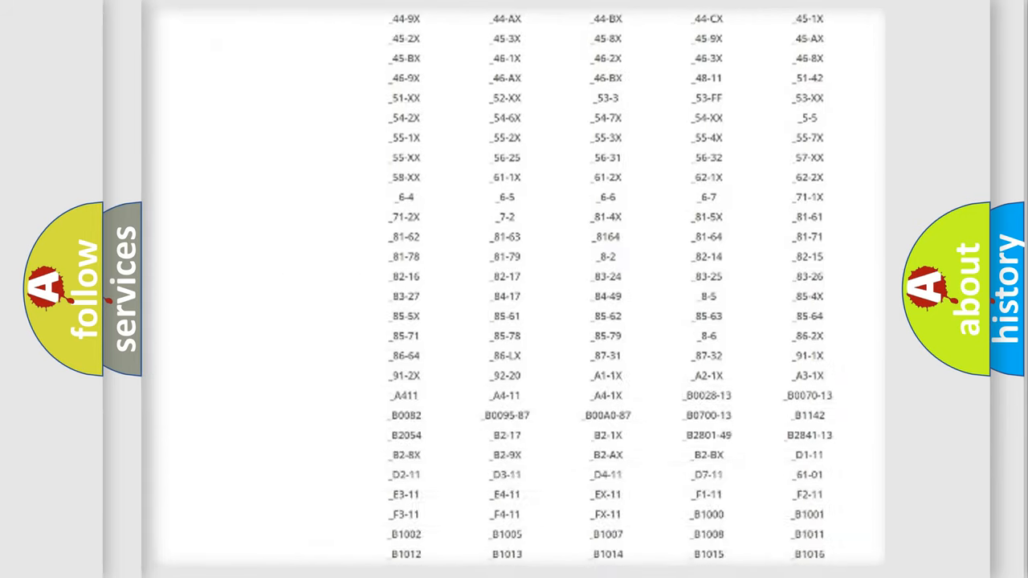
pyautogui.scroll(-3)
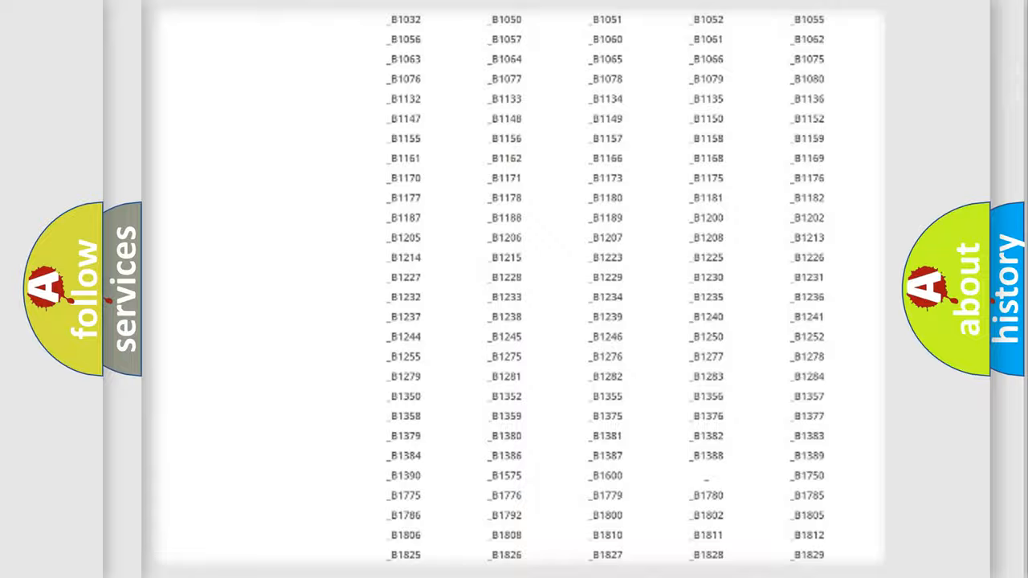